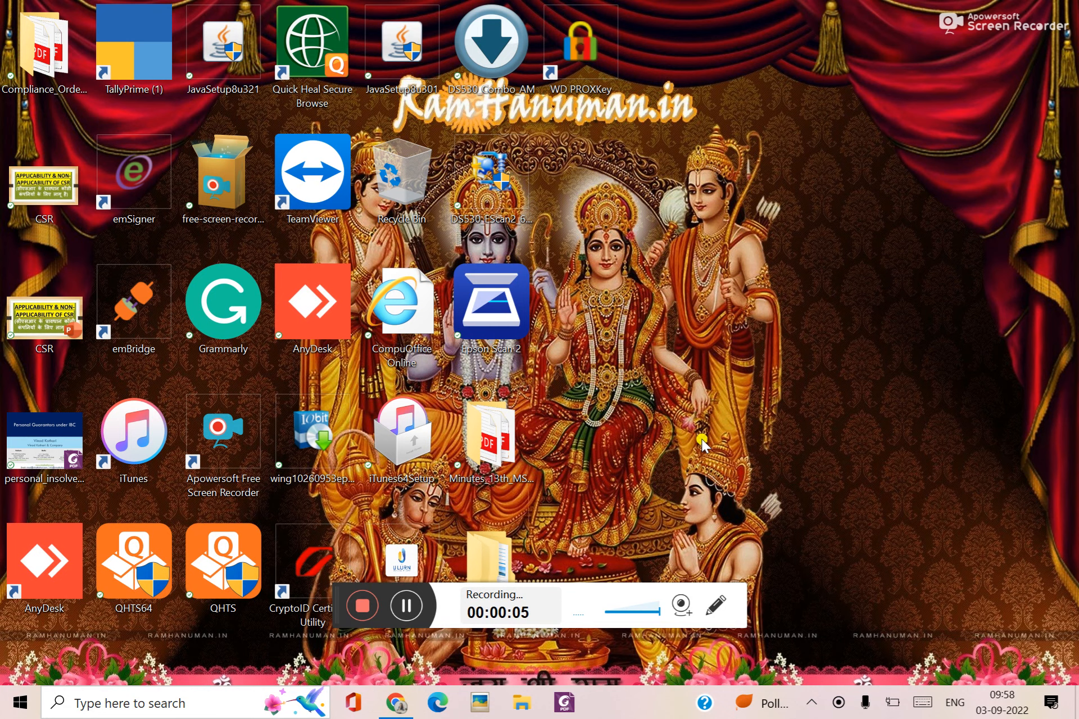
- Launch Chrome from the desktop to reach the MCA Form DIR-3-KYC information page
left_click(395, 704)
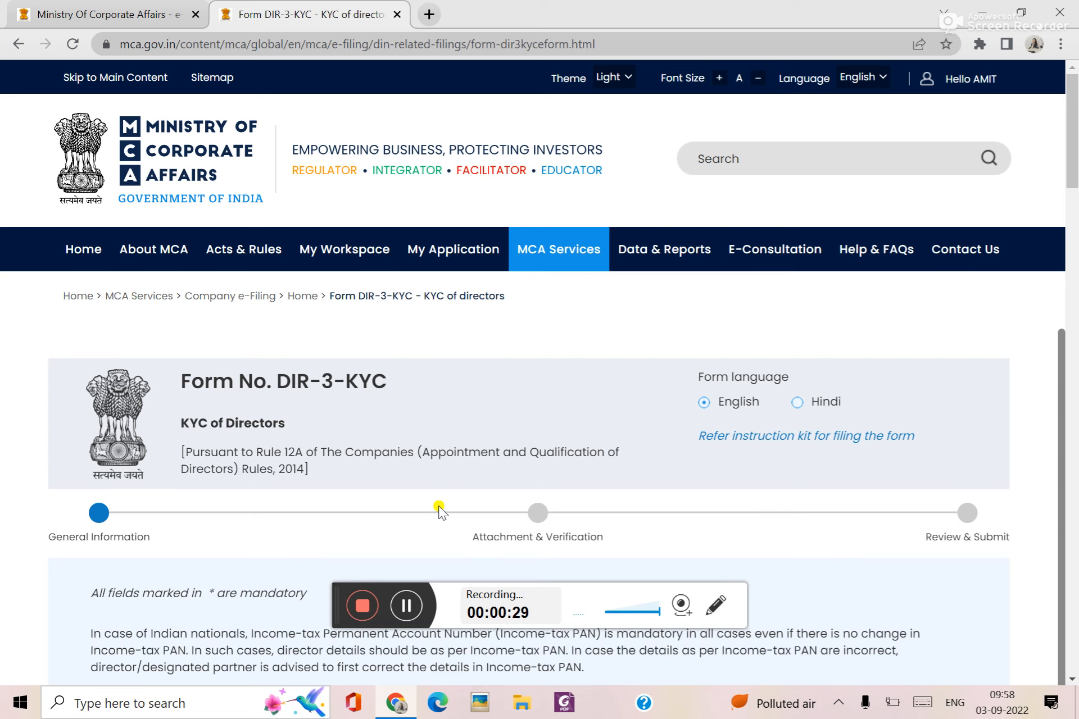
mouse_move(976, 81)
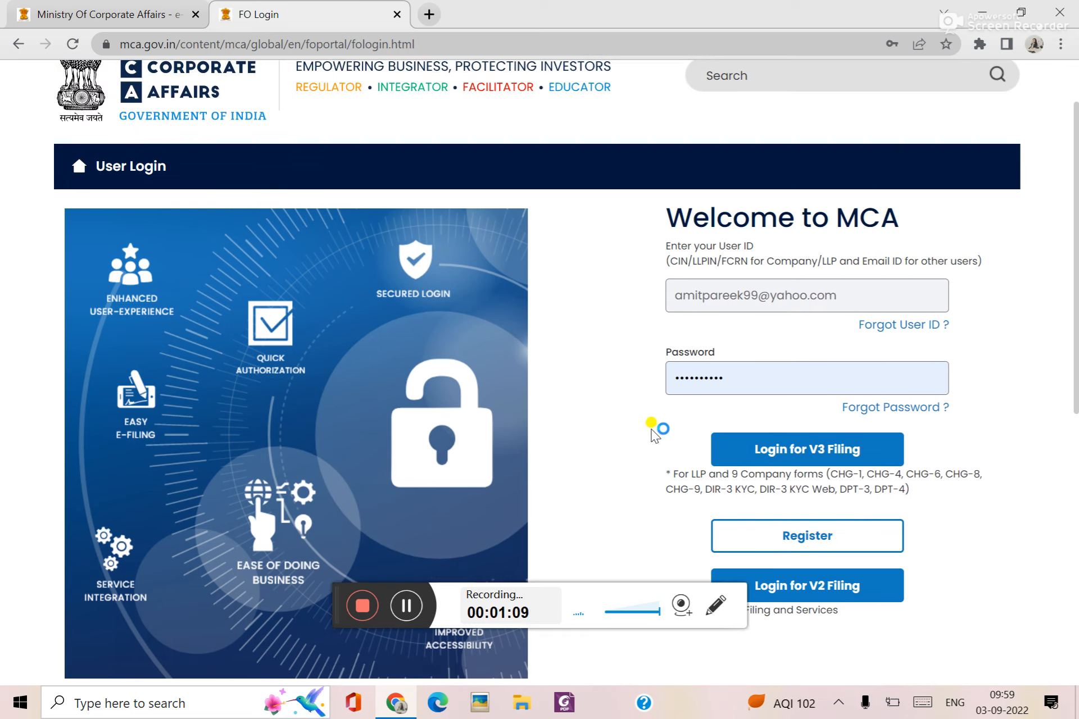
scroll("down", 3)
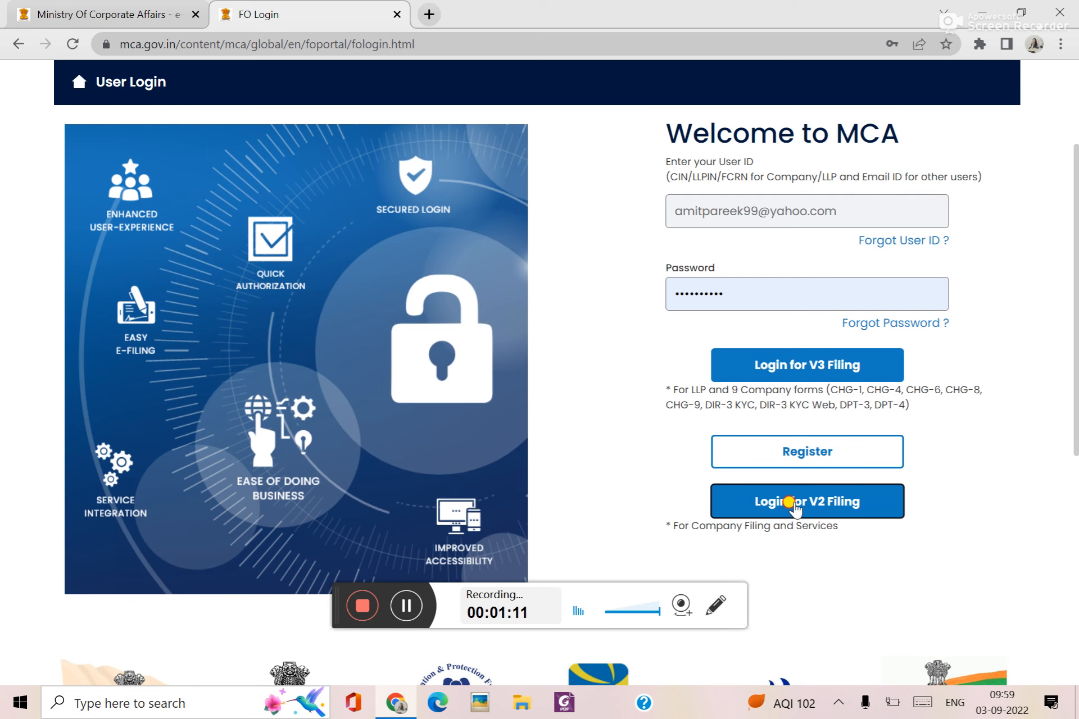
left_click(807, 500)
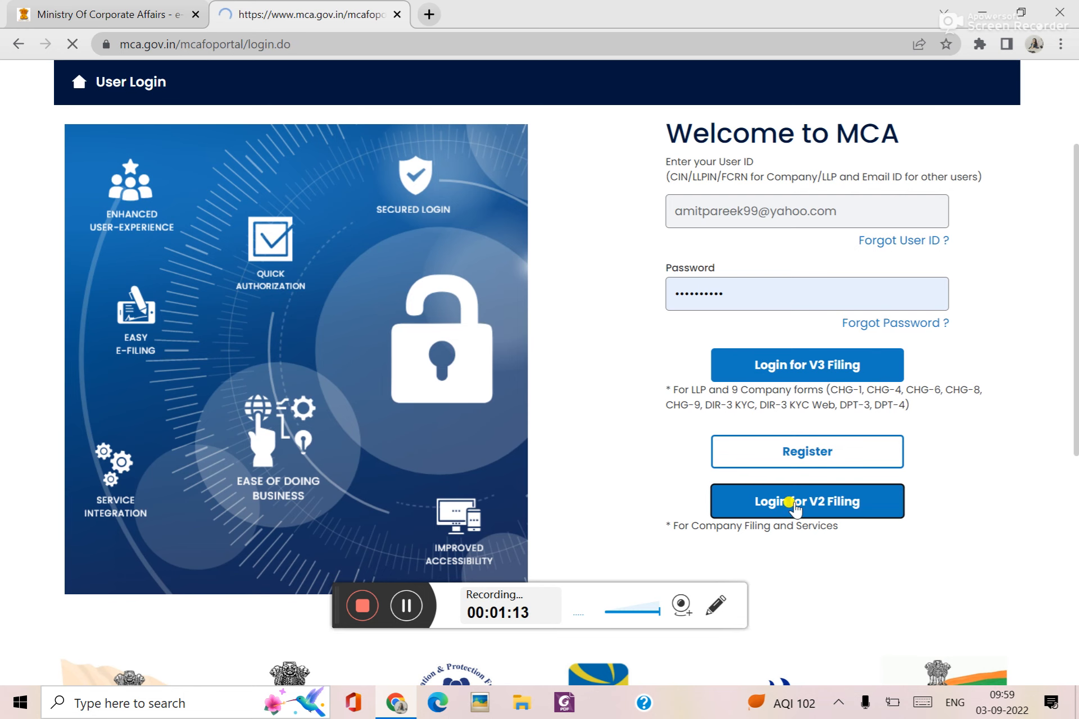
left_click(806, 501)
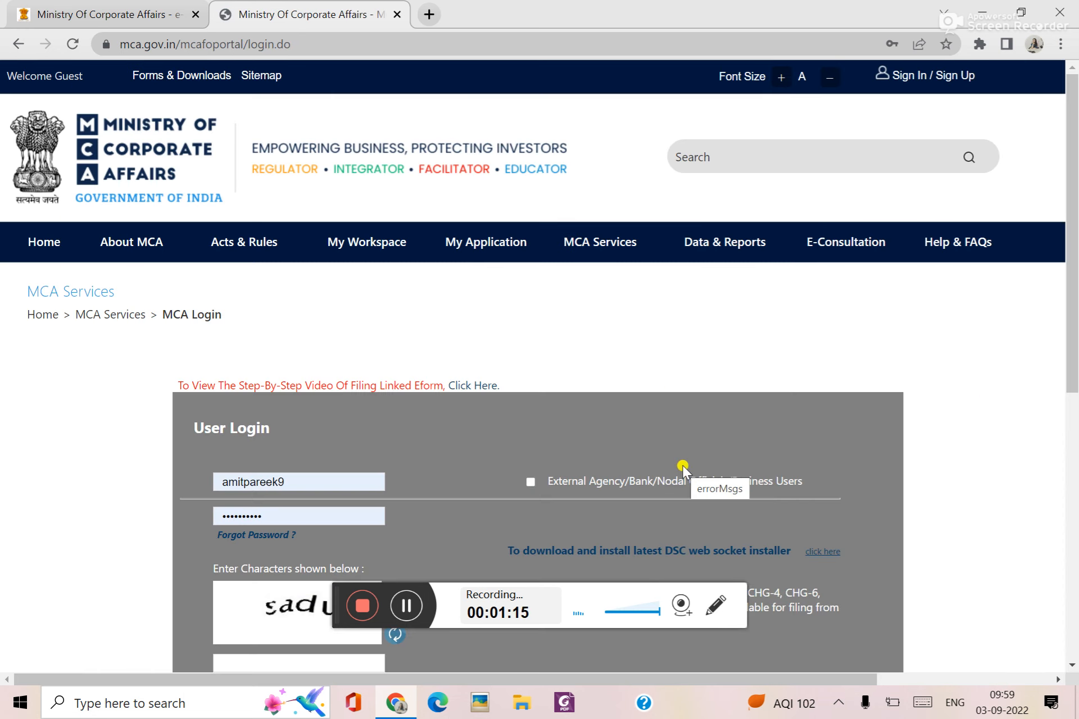
mouse_move(485, 243)
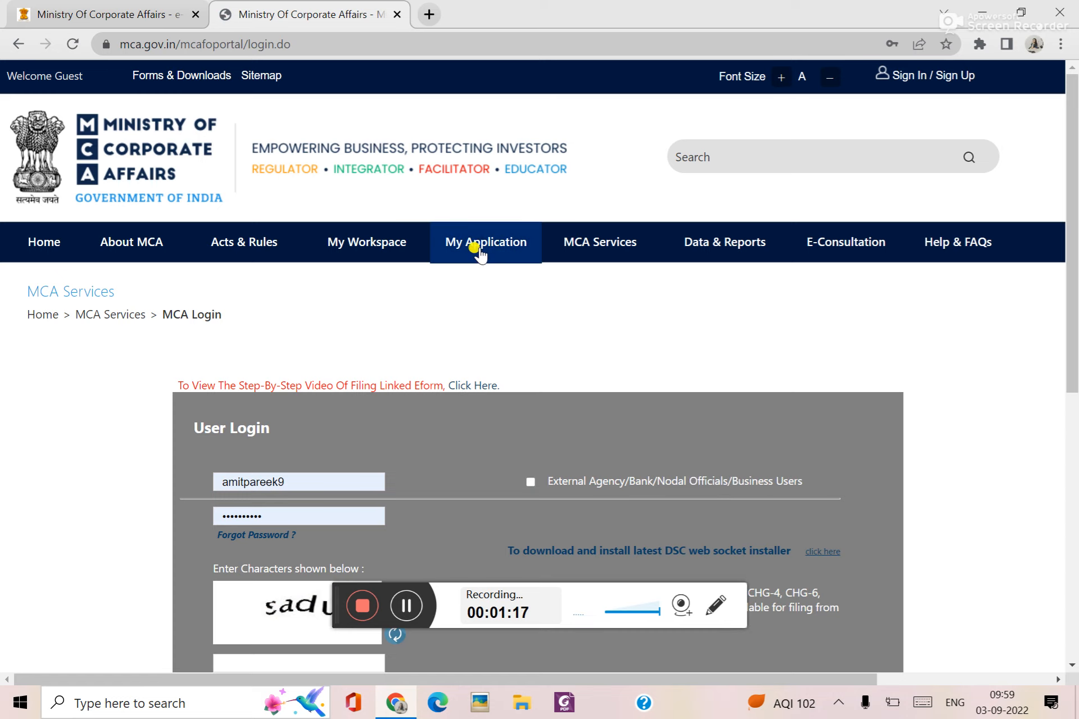
left_click(485, 242)
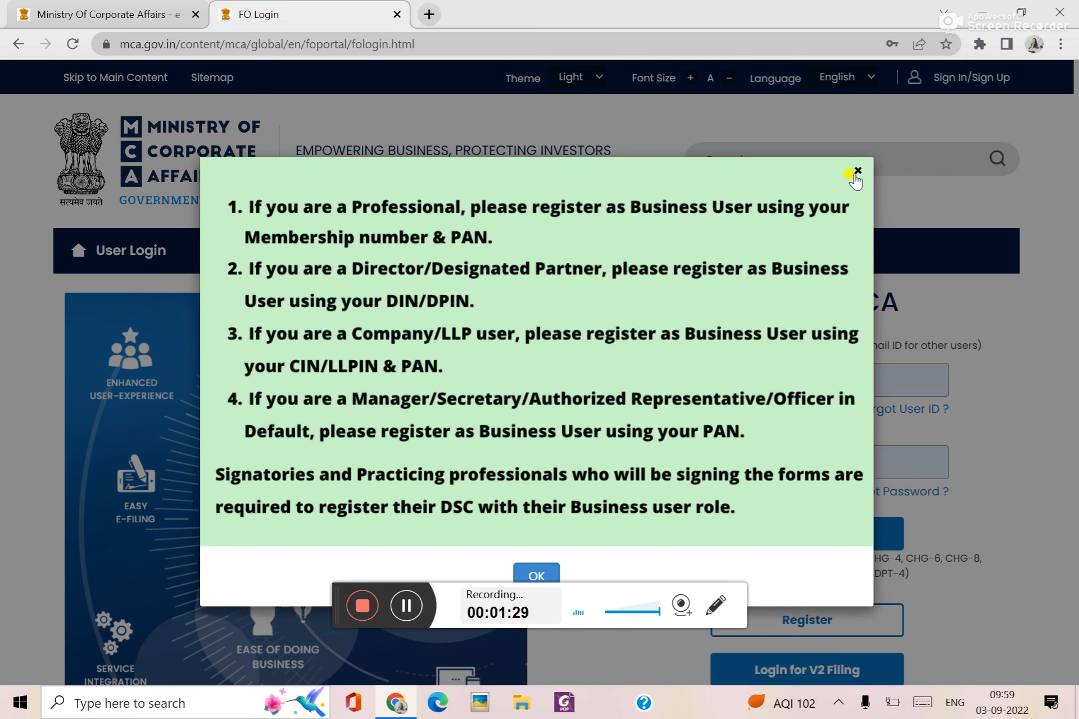
left_click(854, 171)
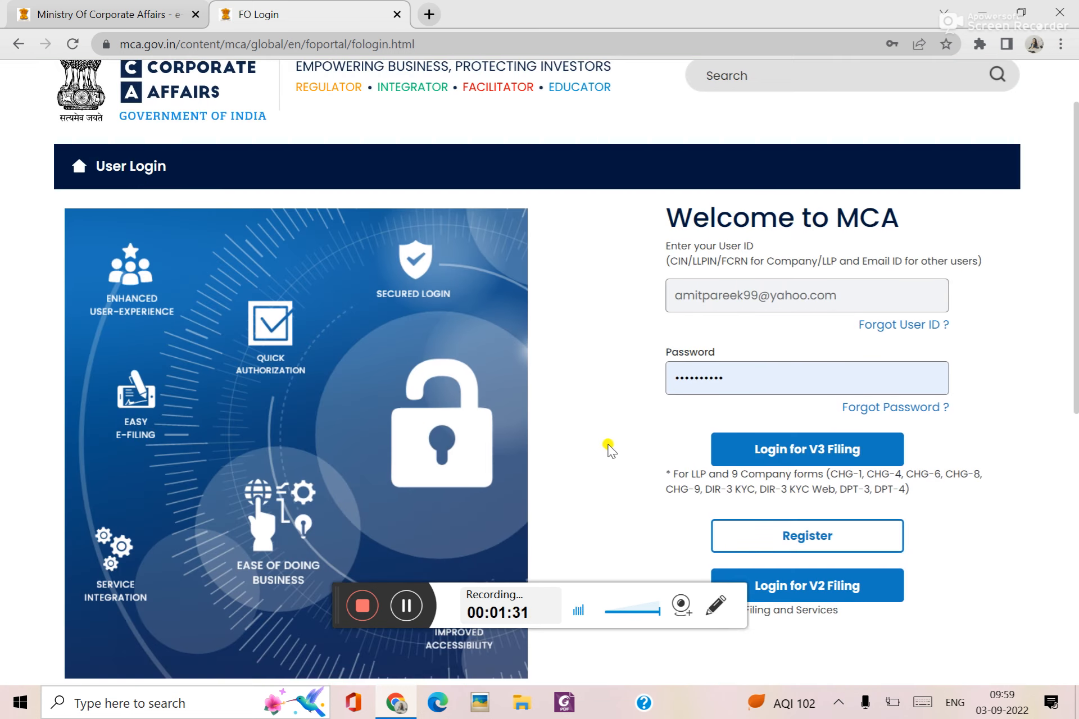
- Sign in via Login for V3 Filing and view the My Application history of filed forms
scroll("down", 3)
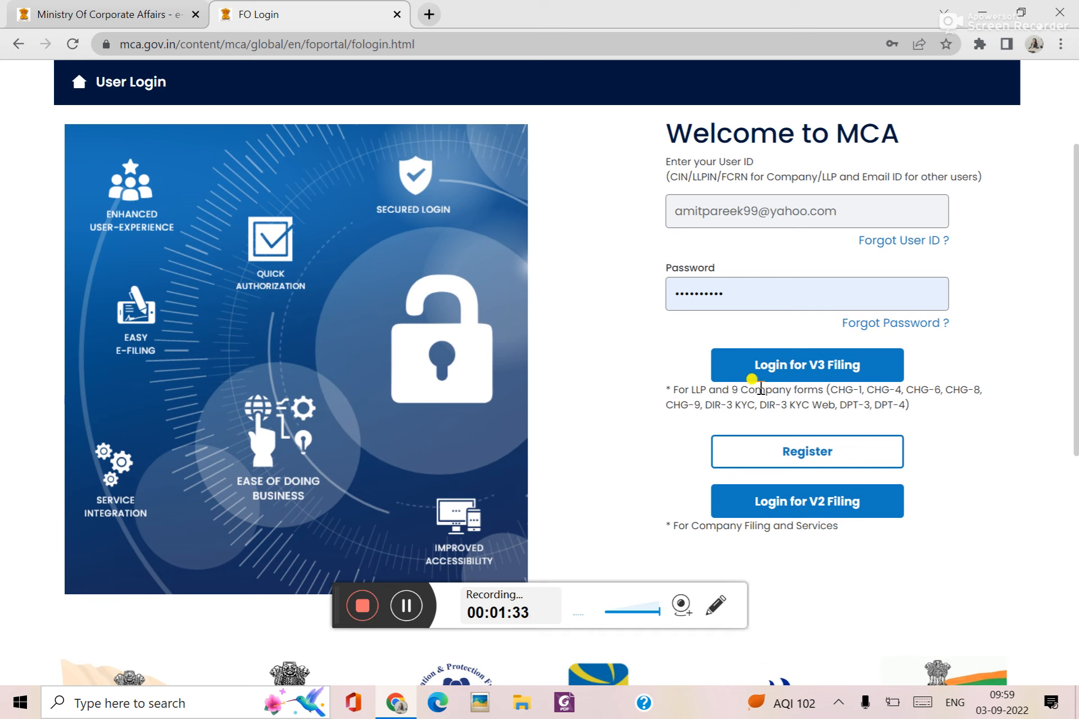
left_click(807, 365)
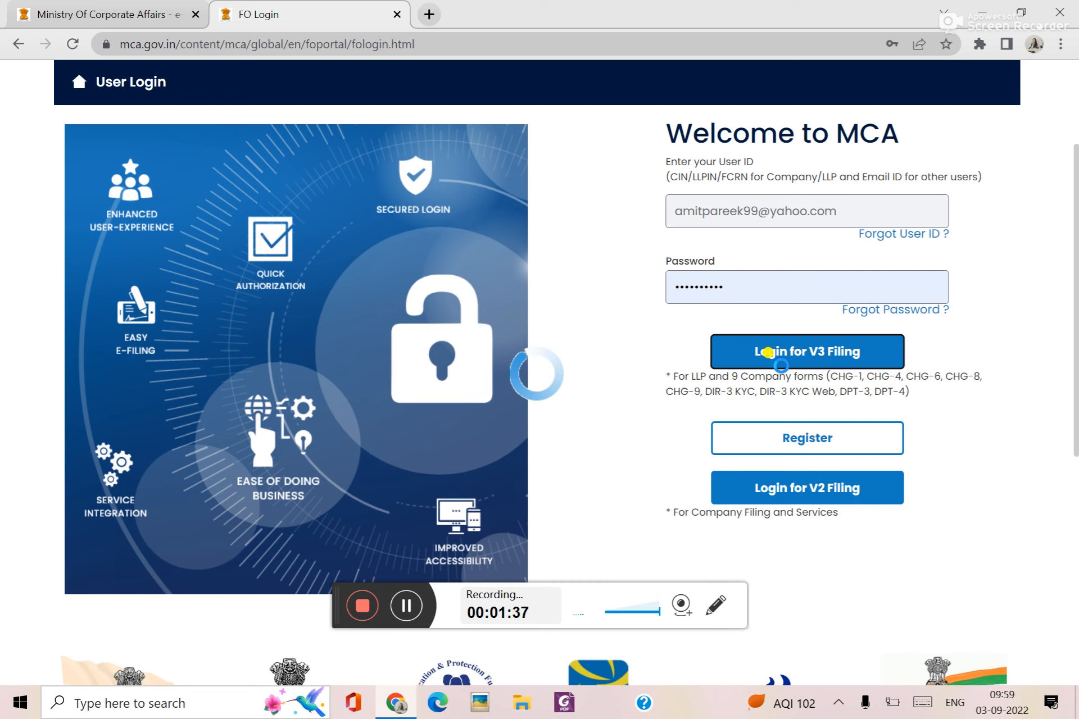
left_click(807, 351)
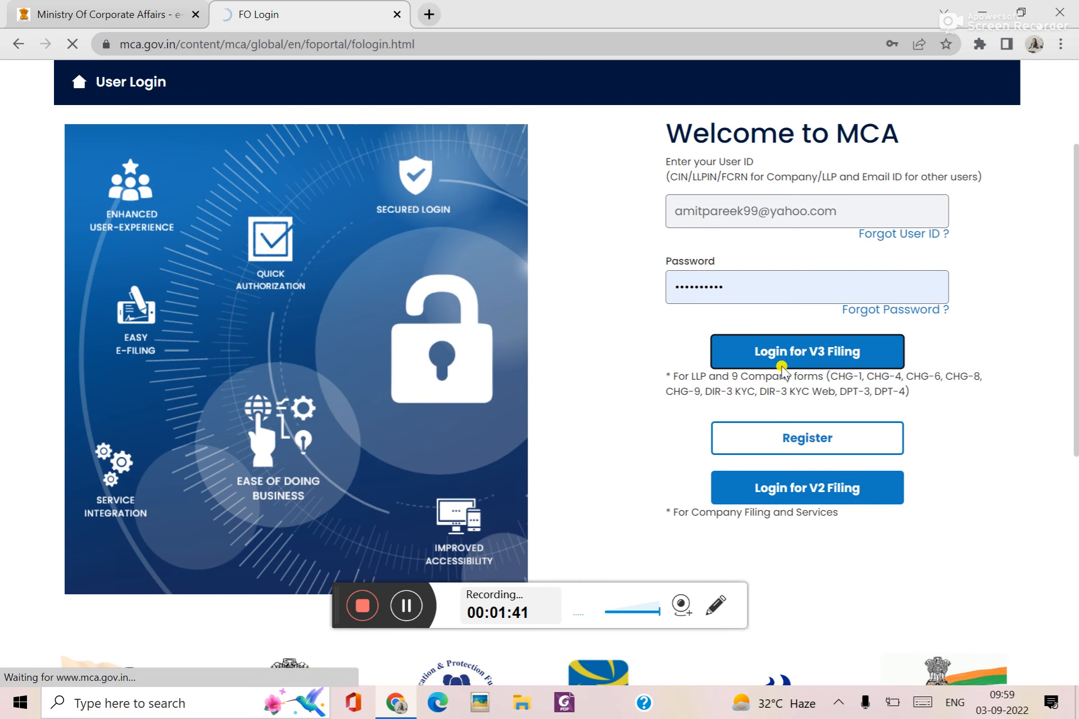
left_click(806, 351)
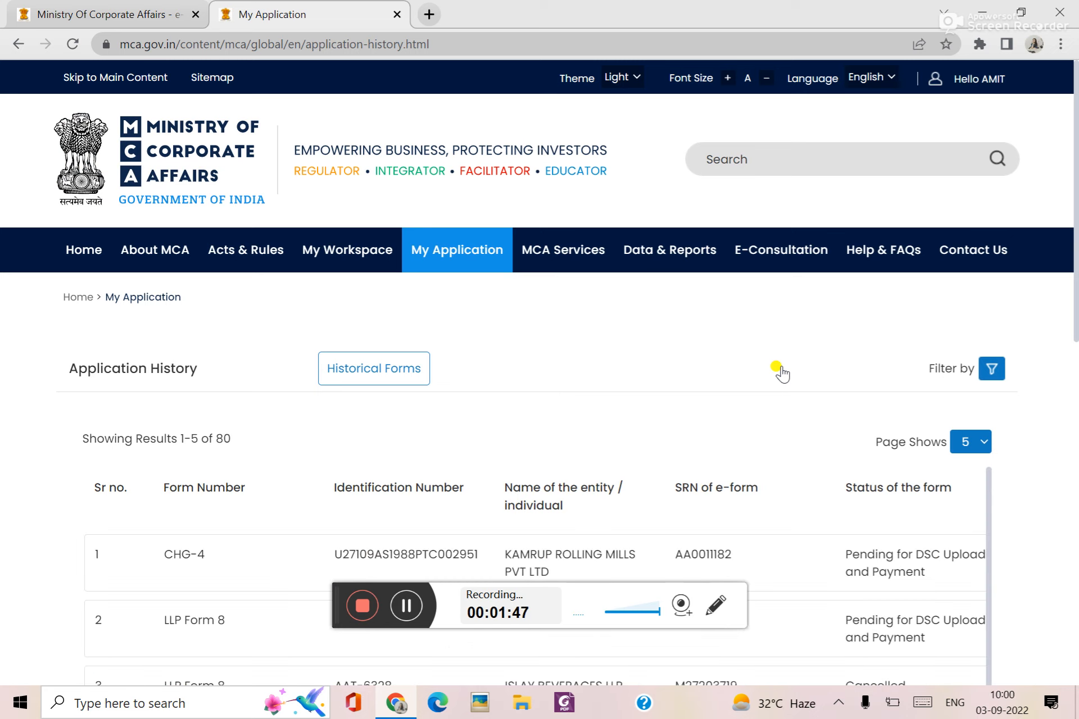
scroll("down", 3)
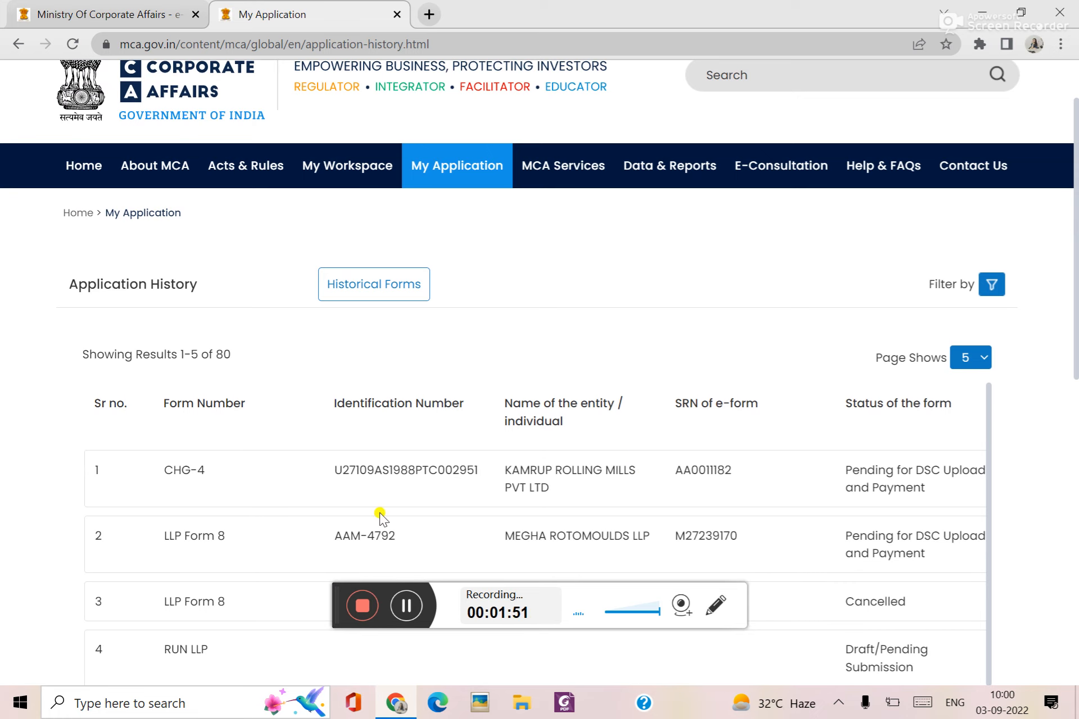
mouse_move(948, 496)
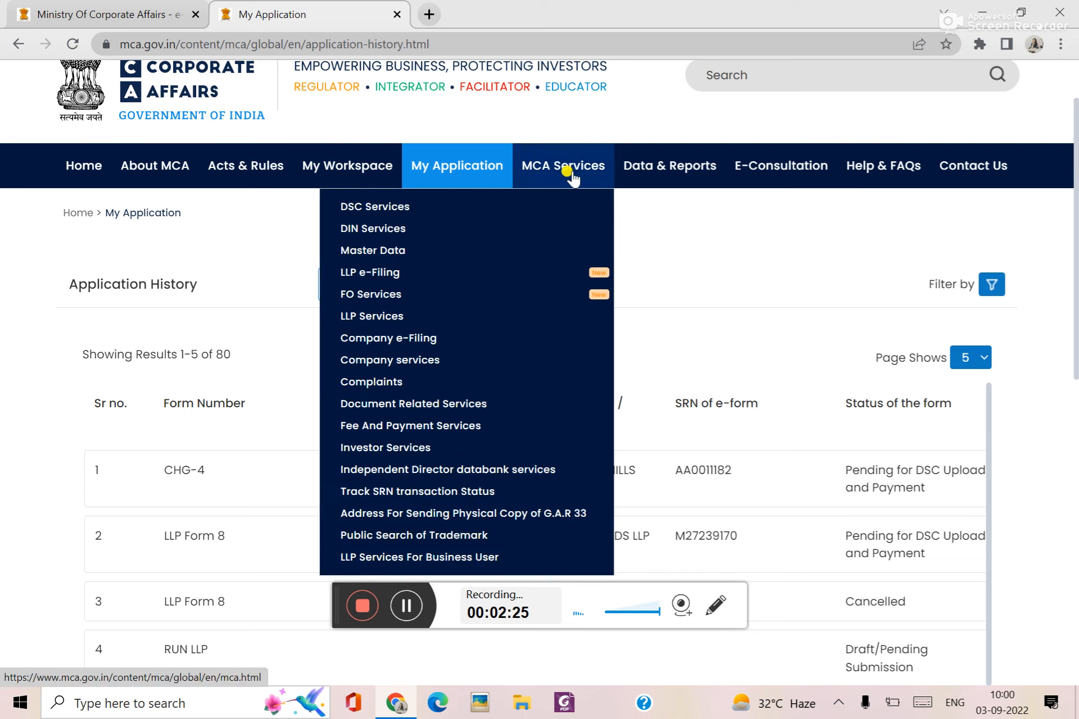
mouse_move(388, 338)
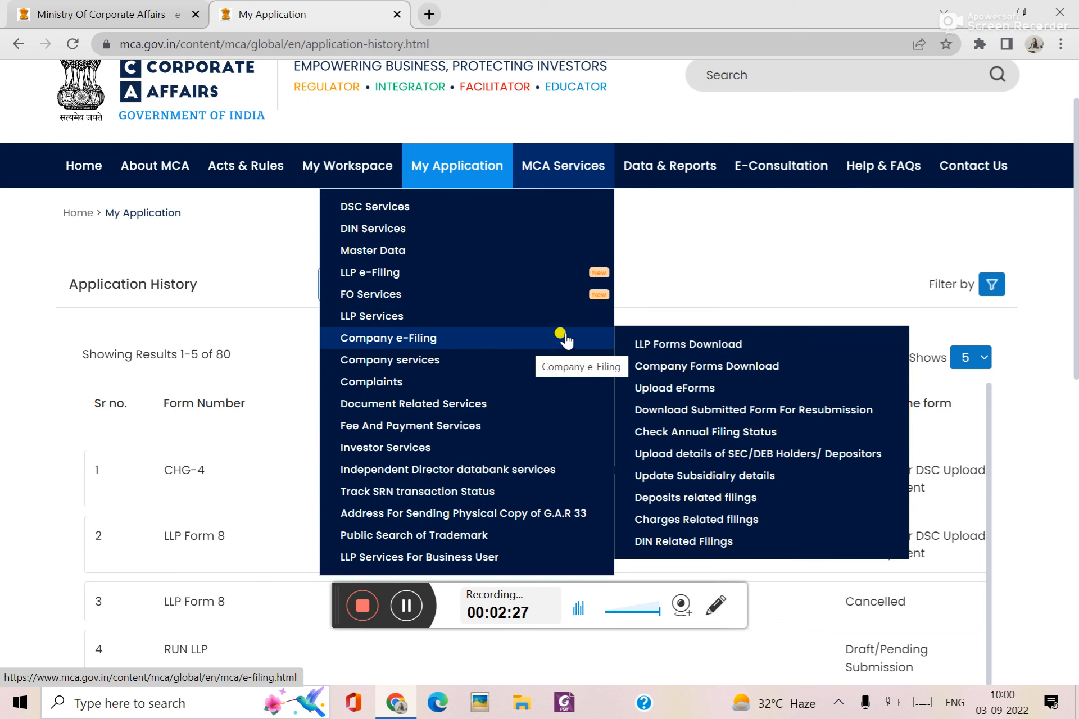
mouse_move(694, 497)
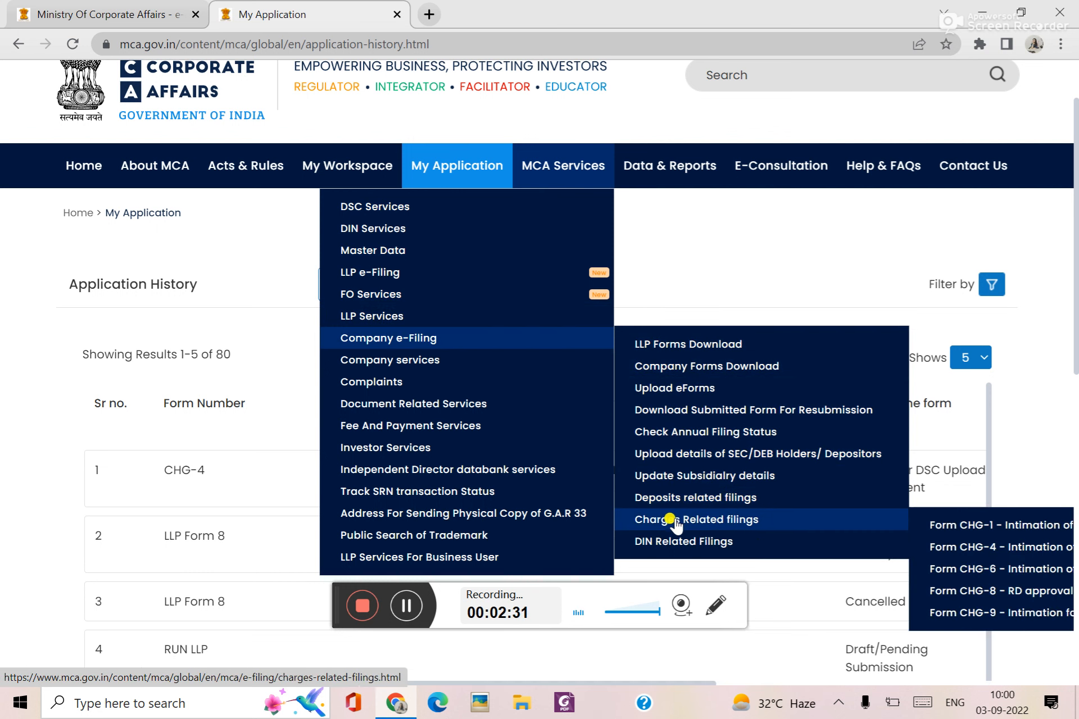
mouse_move(683, 540)
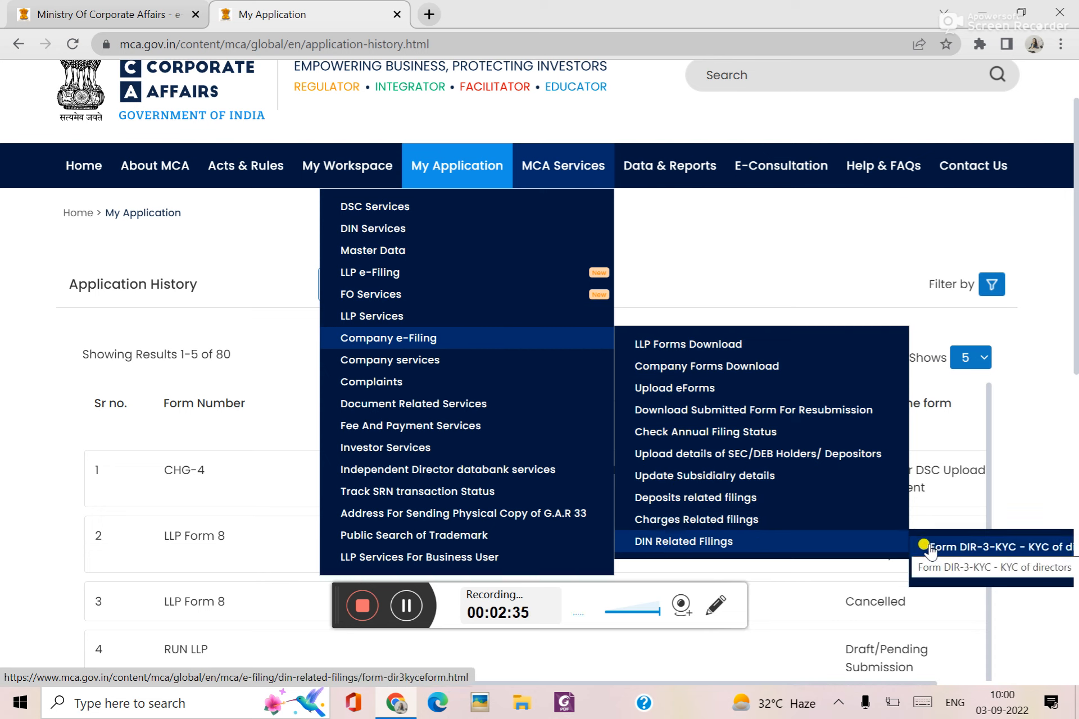
- Choose Form DIR-3-KYC under DIN Related Filings to reach its general information step
left_click(997, 548)
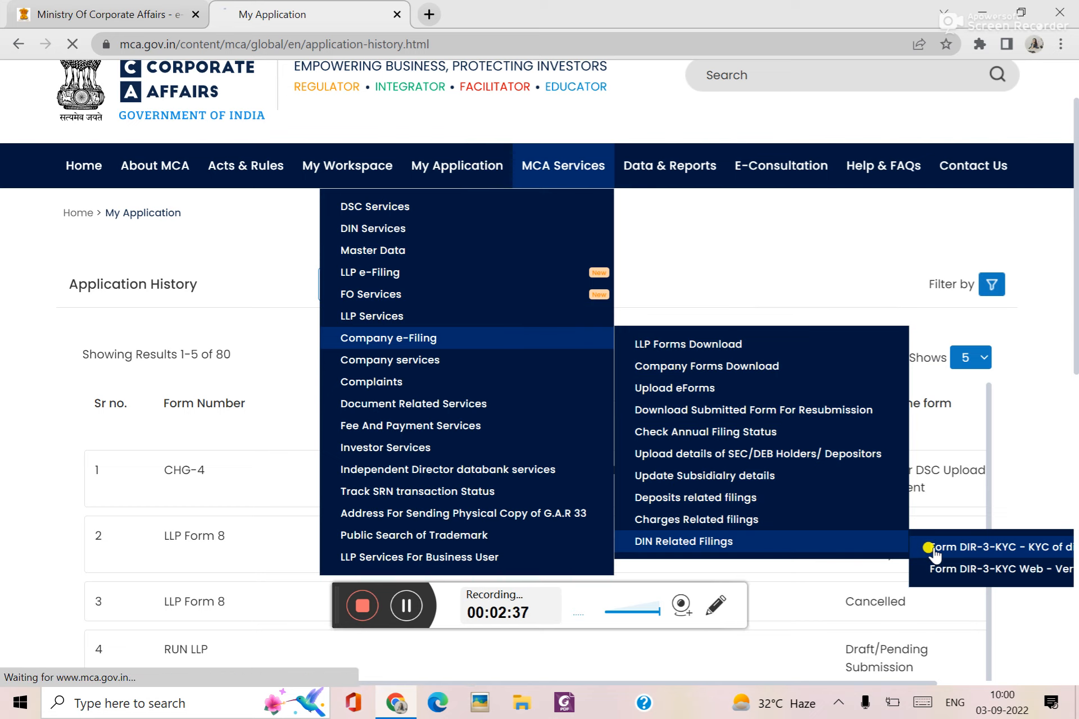
left_click(998, 547)
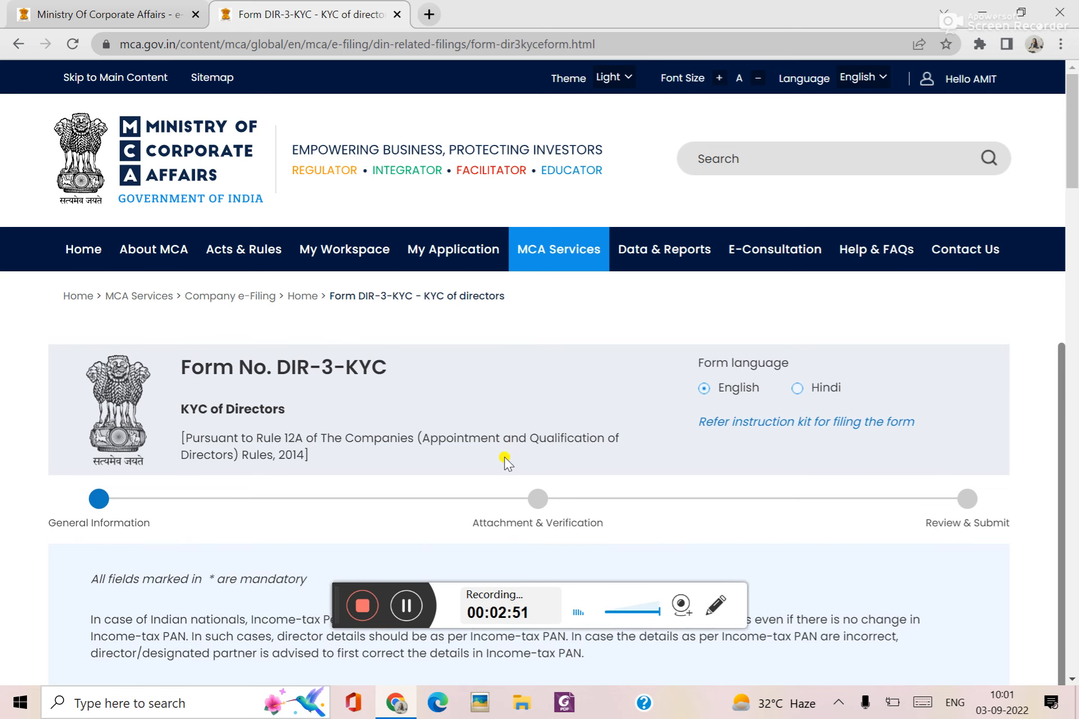
scroll("down", 3)
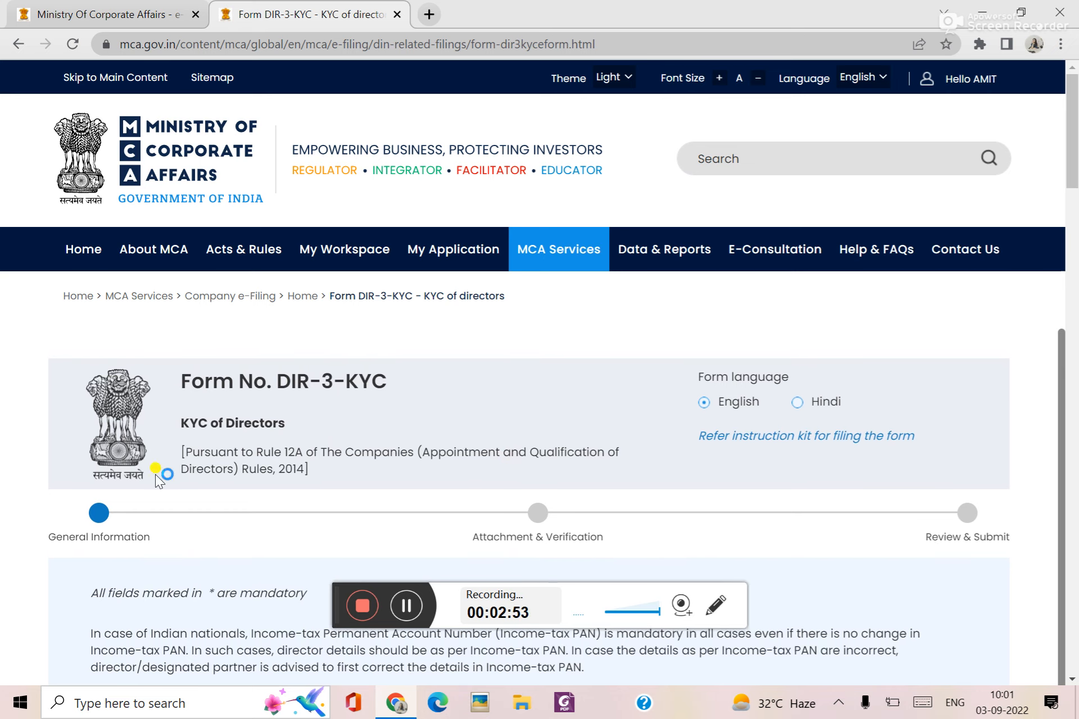
left_click(72, 44)
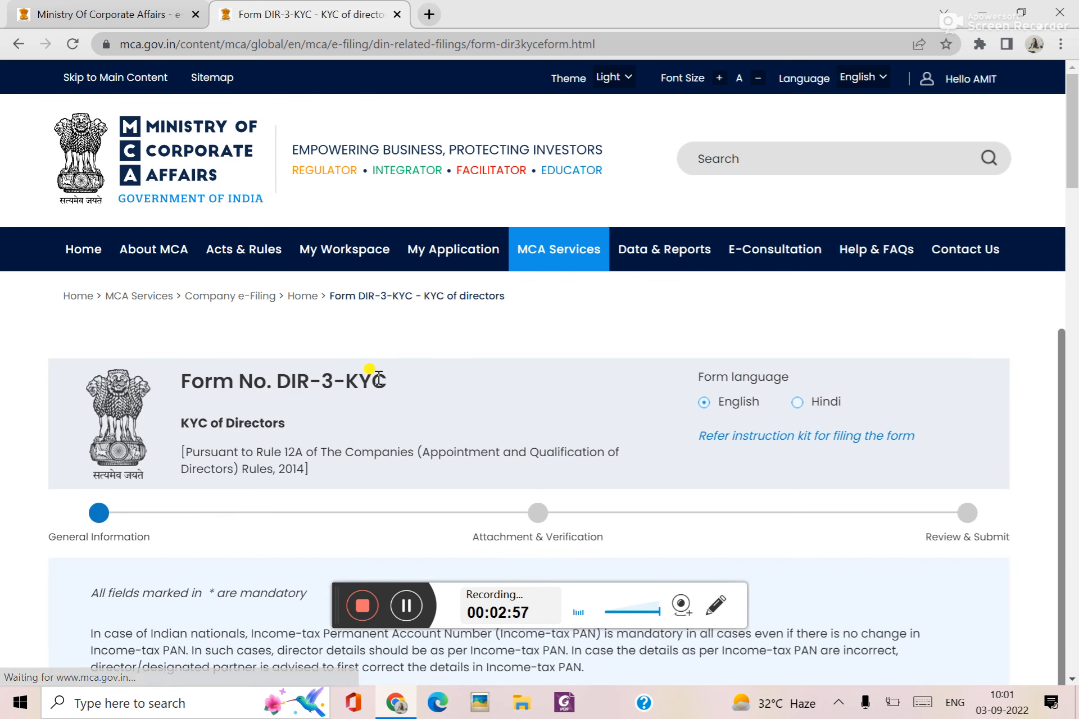
scroll("down", 3)
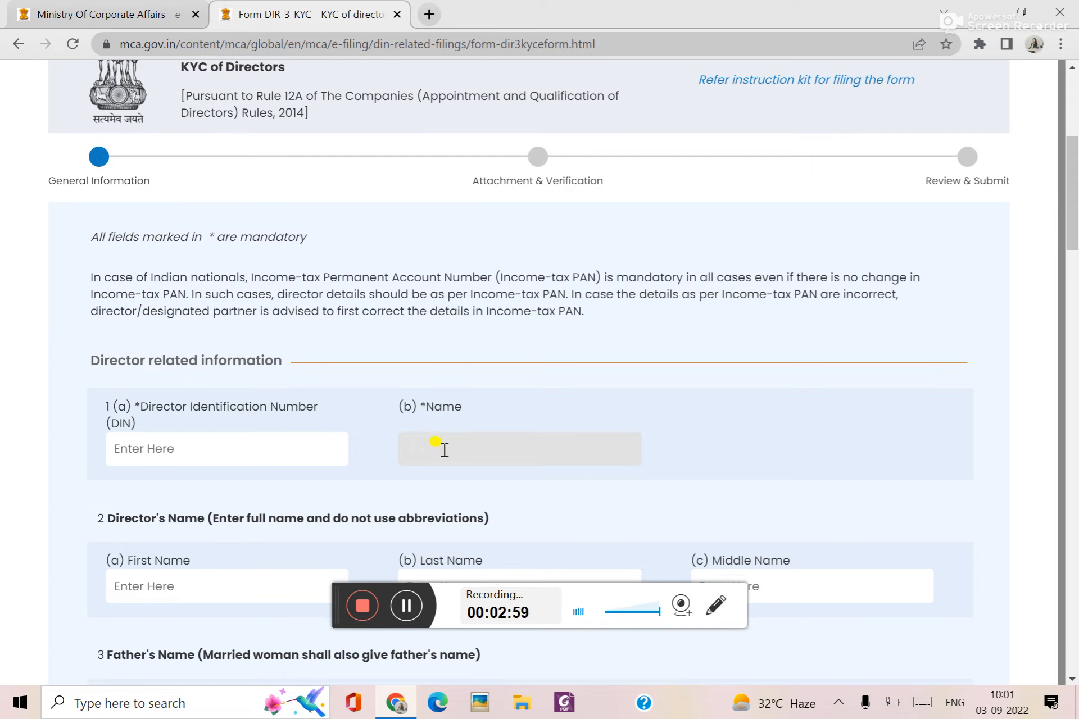
scroll("down", 3)
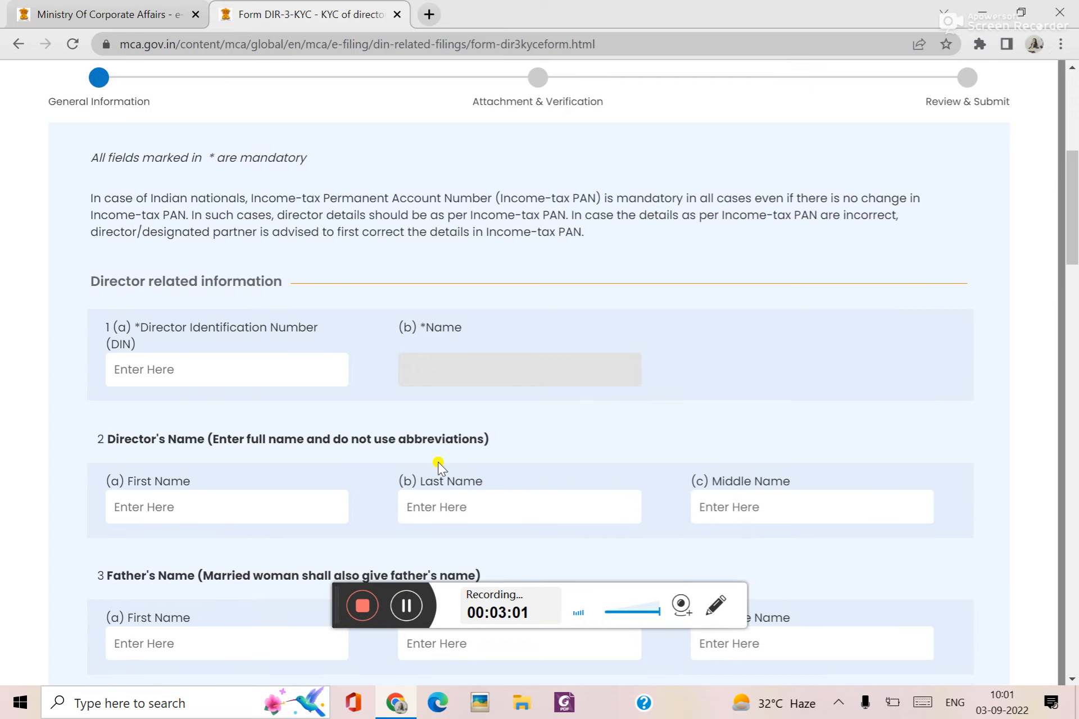
scroll("down", 3)
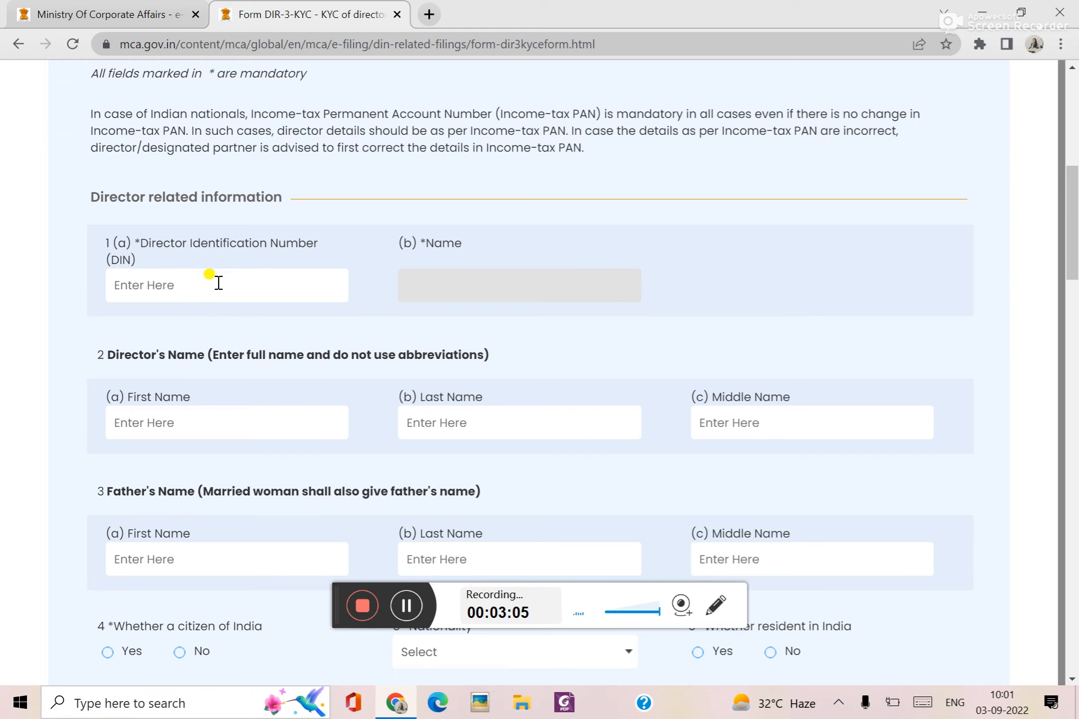
scroll("down", 3)
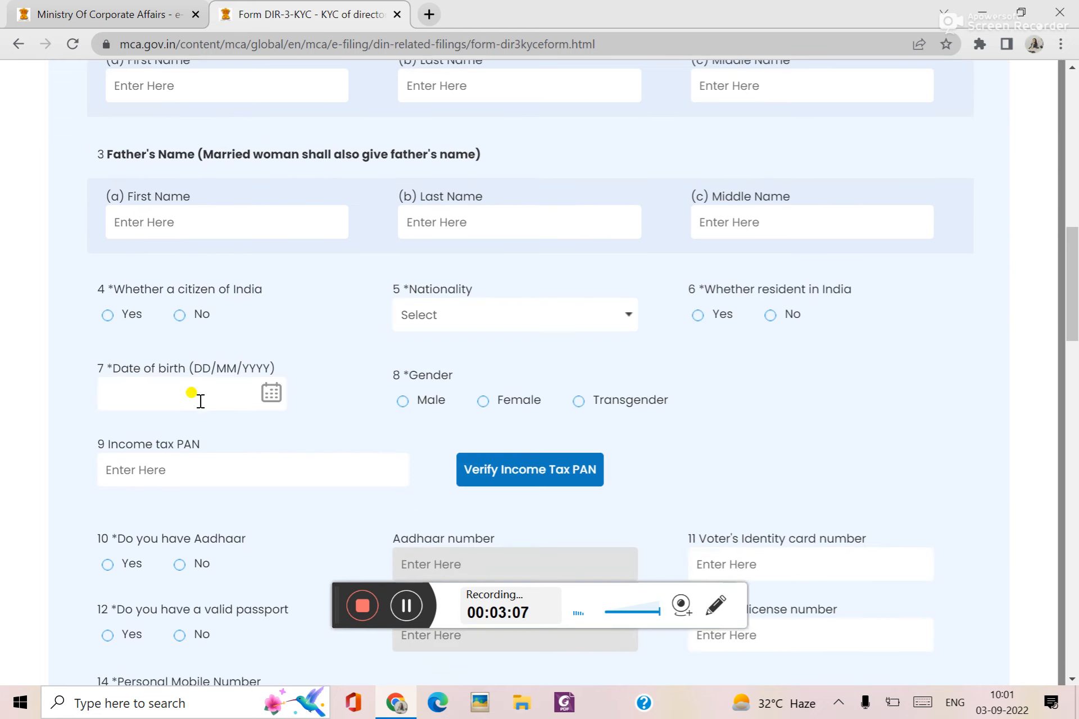
scroll("down", 3)
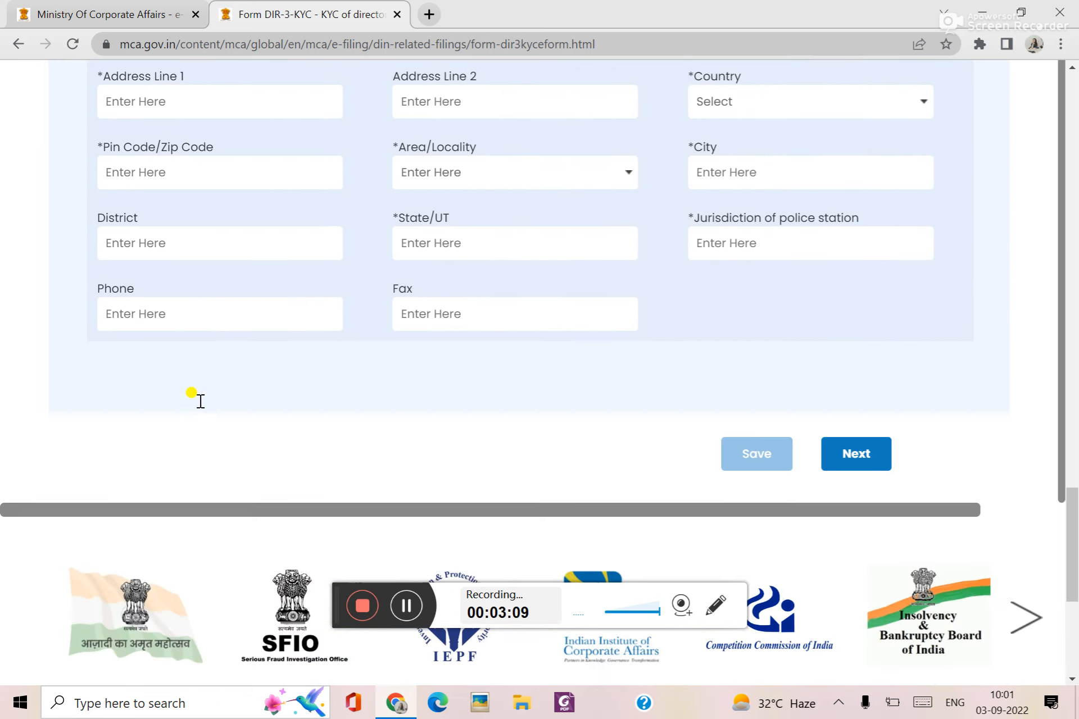
mouse_move(605, 378)
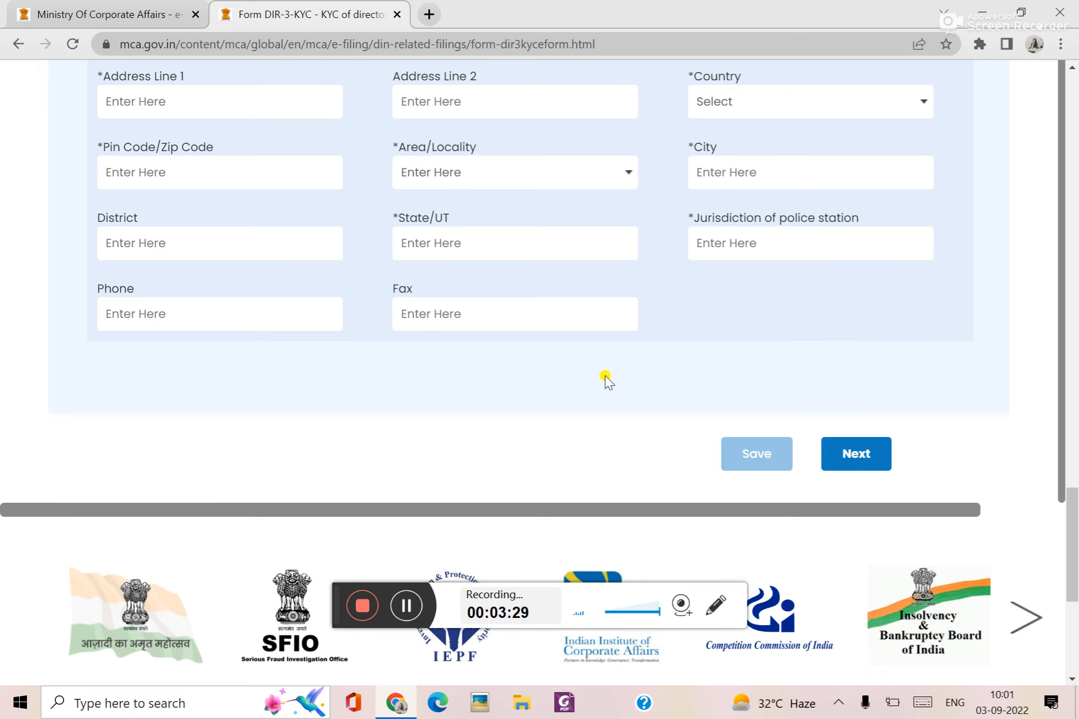
mouse_move(632, 268)
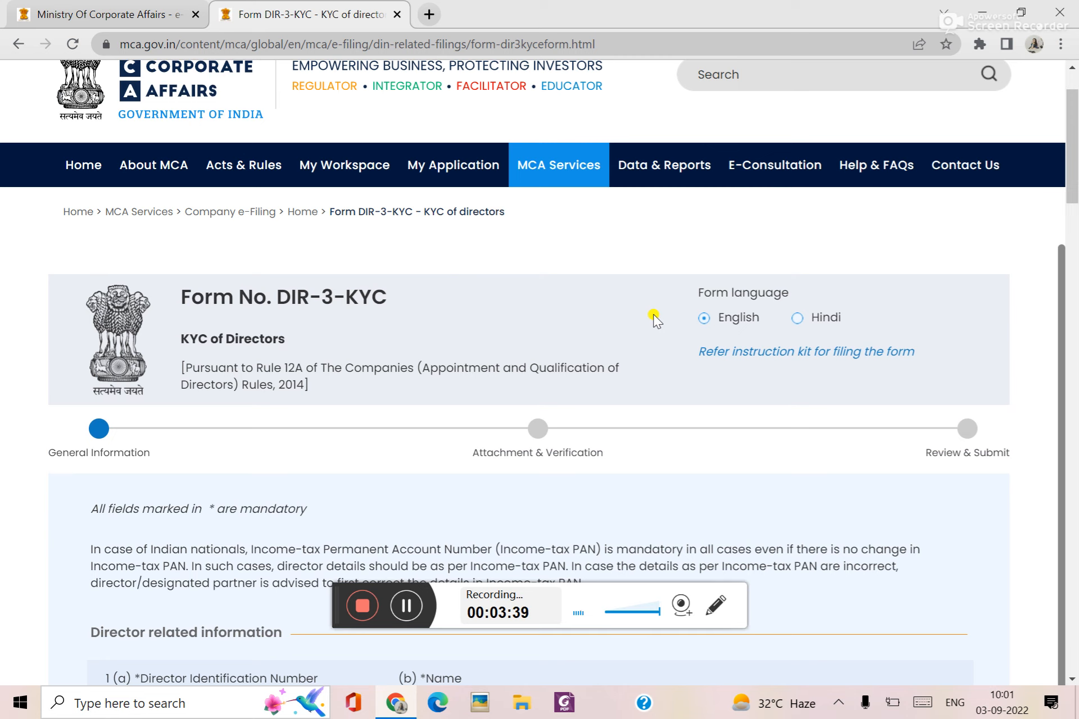
left_click(559, 164)
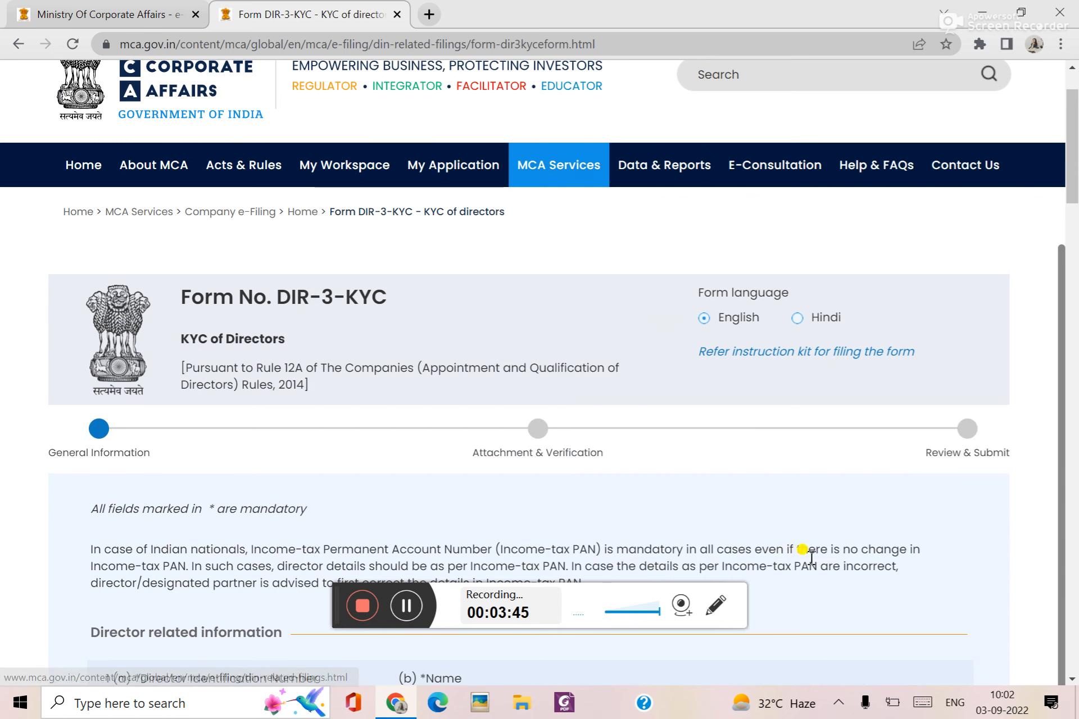
left_click(559, 164)
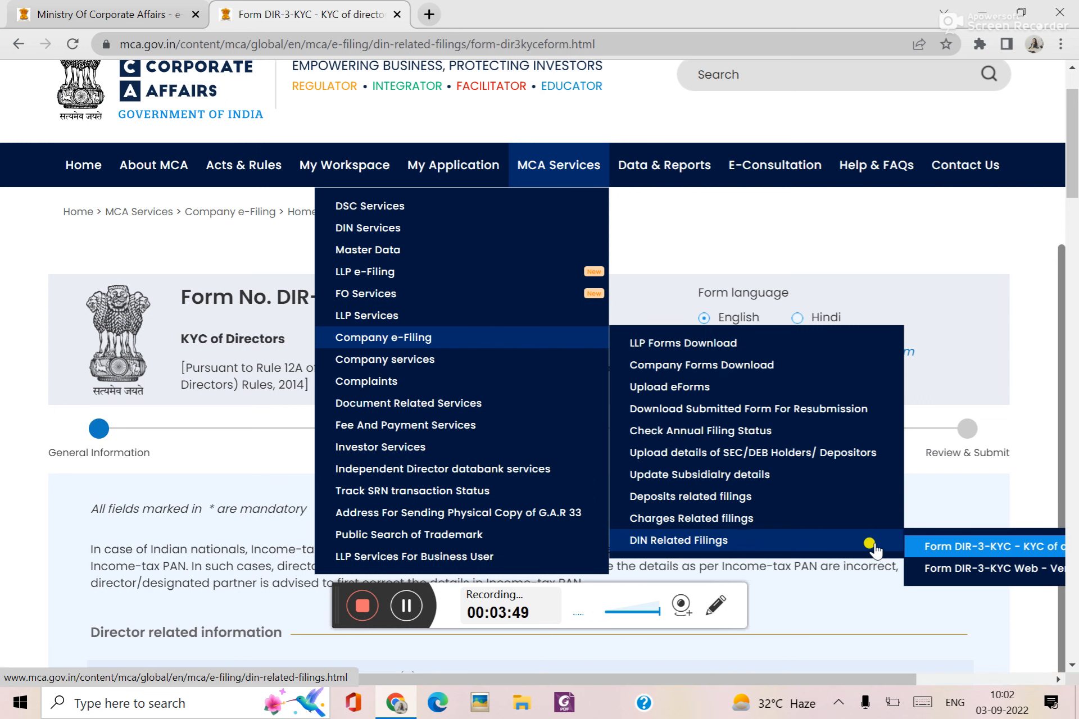
left_click(991, 569)
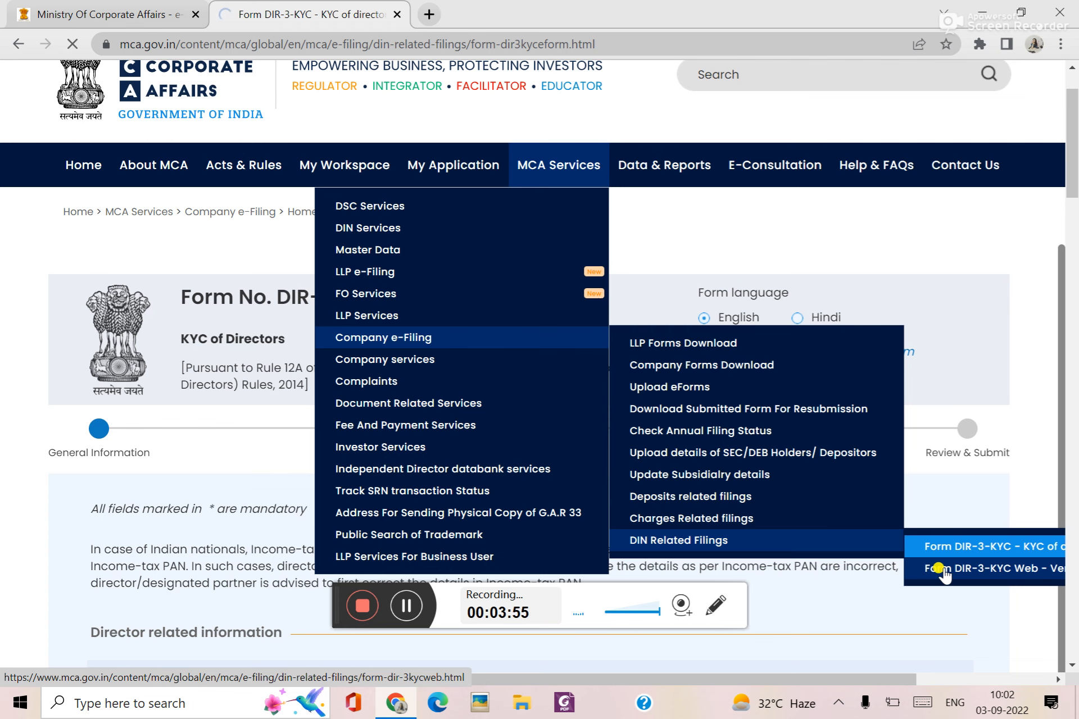
left_click(985, 569)
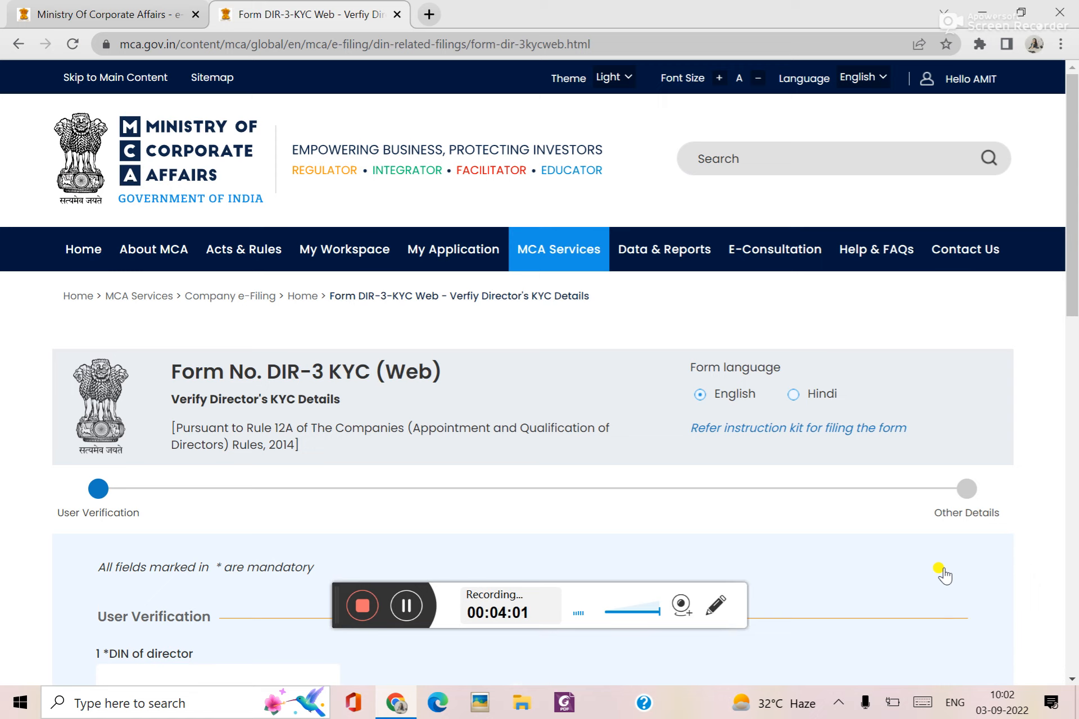
mouse_move(541, 409)
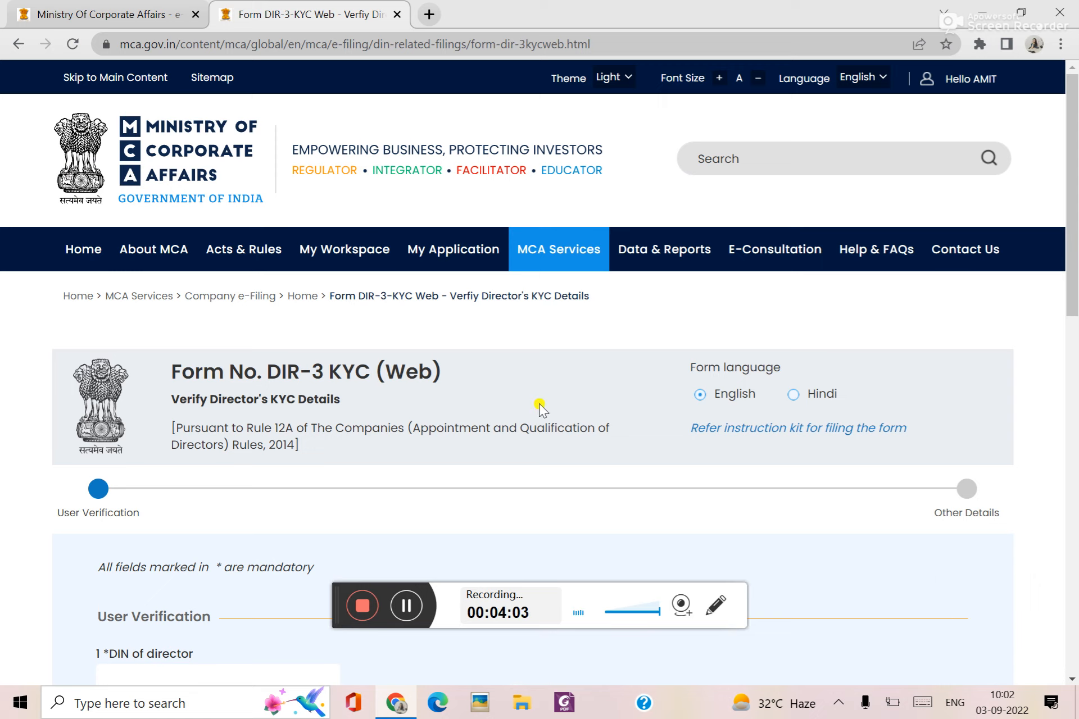
scroll("down", 3)
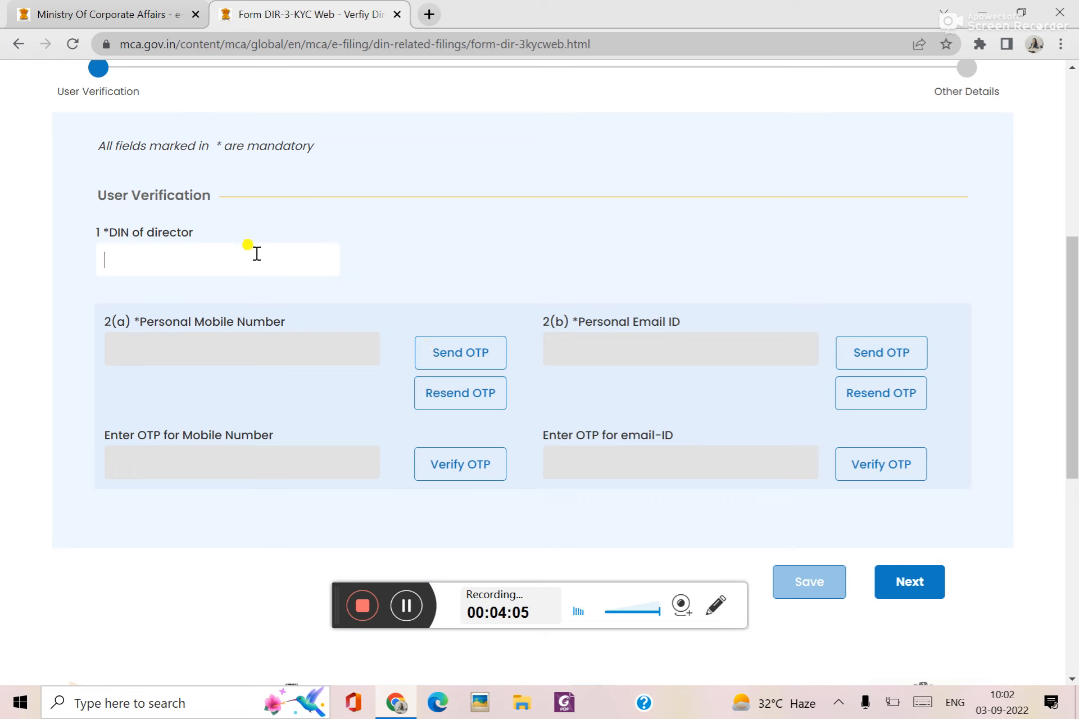
type("08687605")
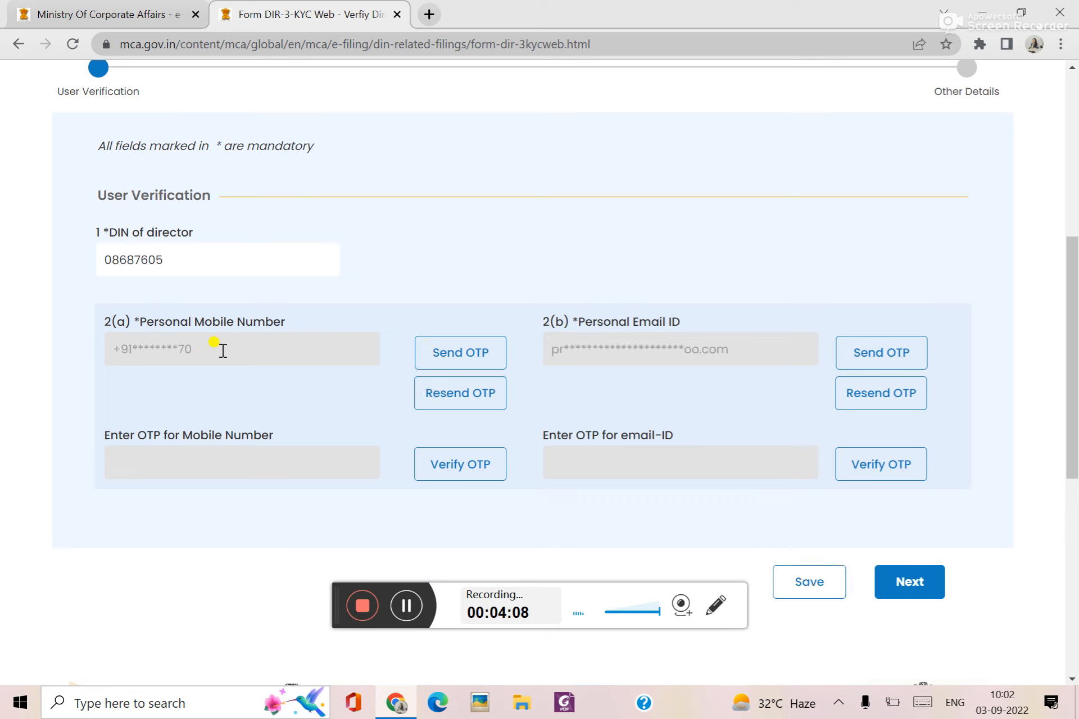